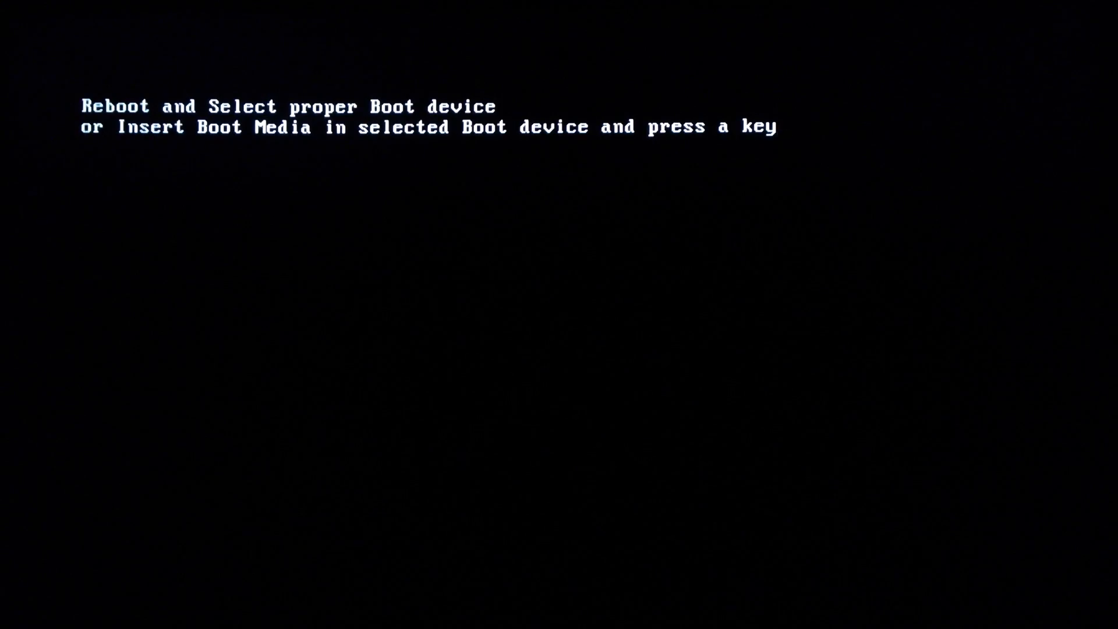
Boot the new PC from the inserted Windows 7 installation DVD
key(enter)
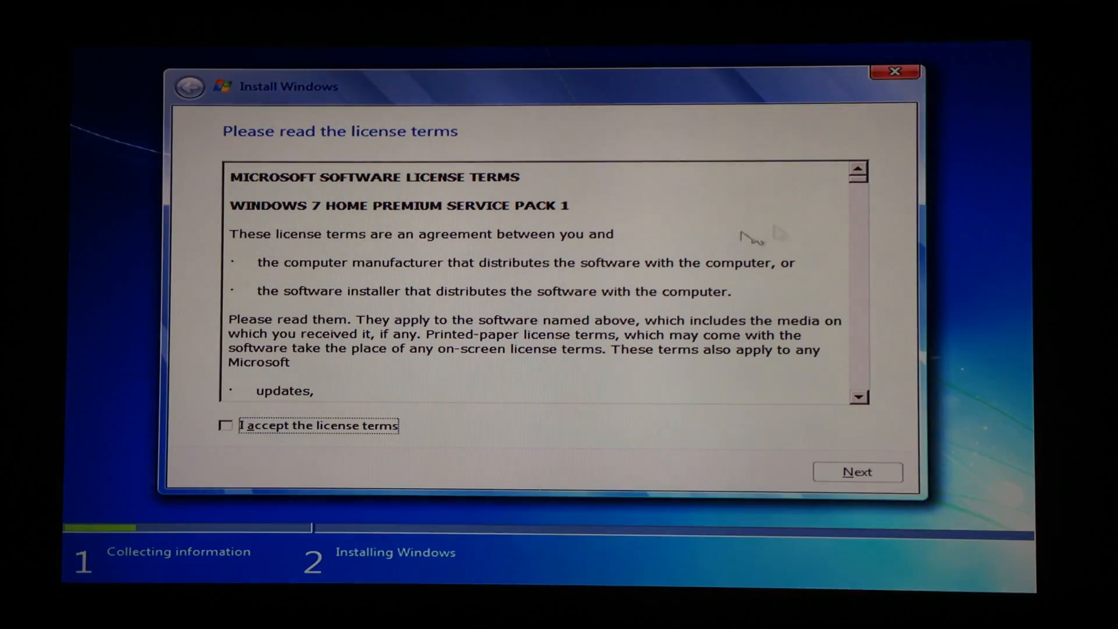
Accept the Windows 7 license terms and proceed to disk selection
scroll(down, 3)
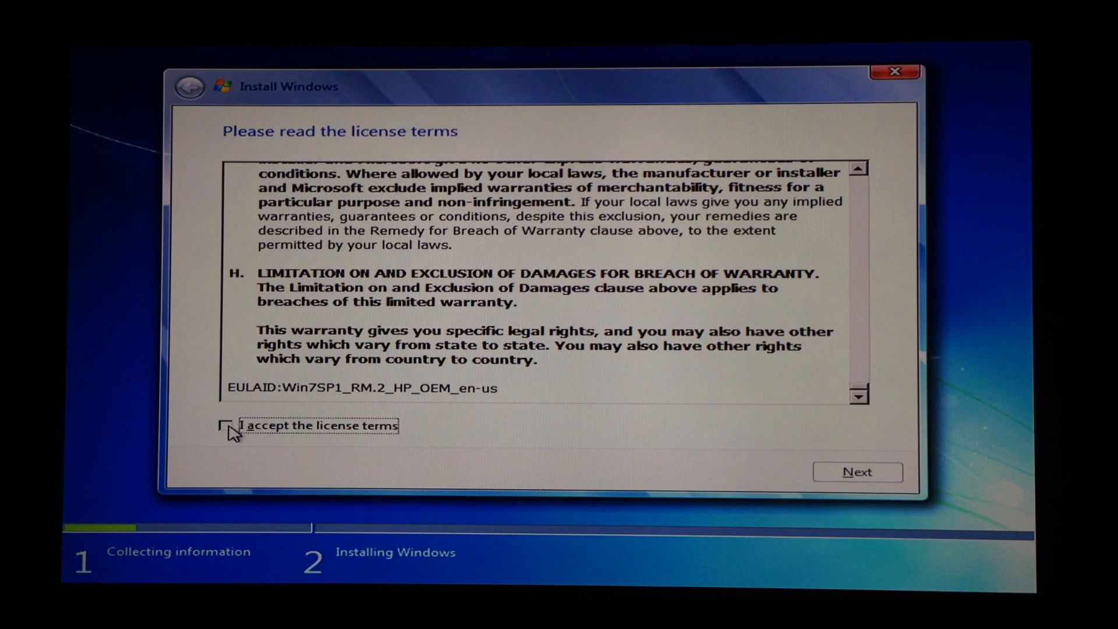
click(226, 426)
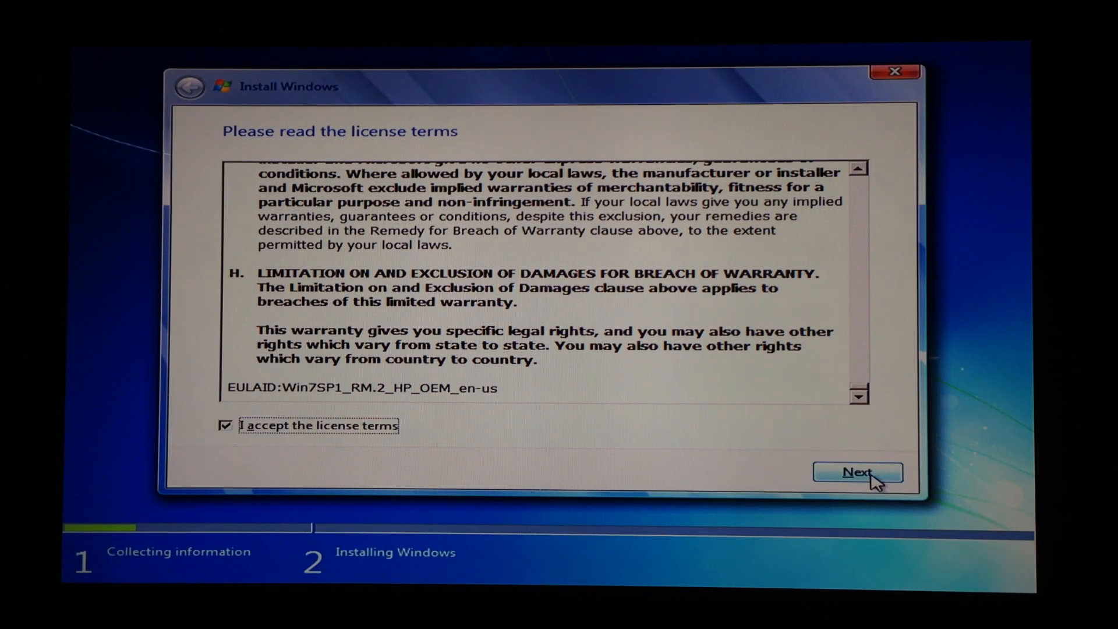
click(858, 472)
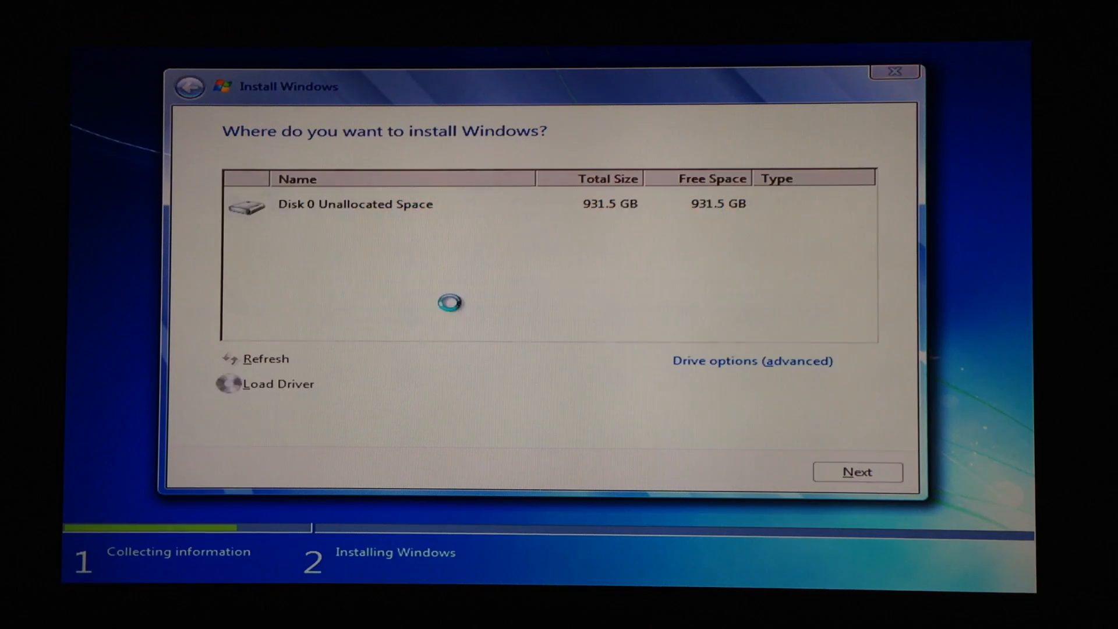
Install Windows onto Disk 0's 931.5 GB unallocated space
click(637, 204)
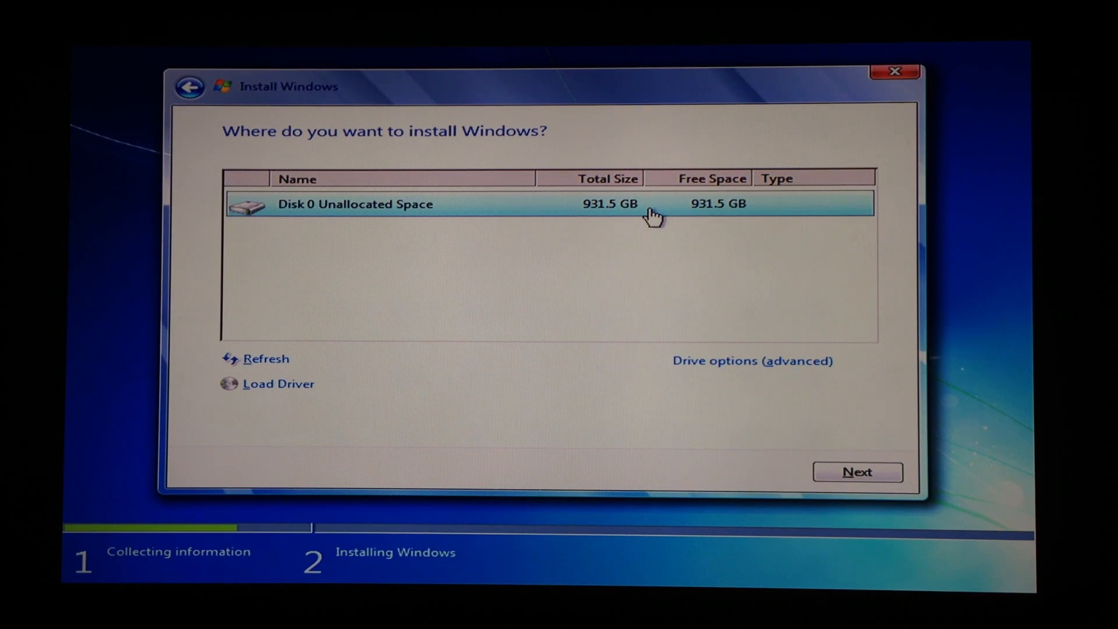
click(752, 361)
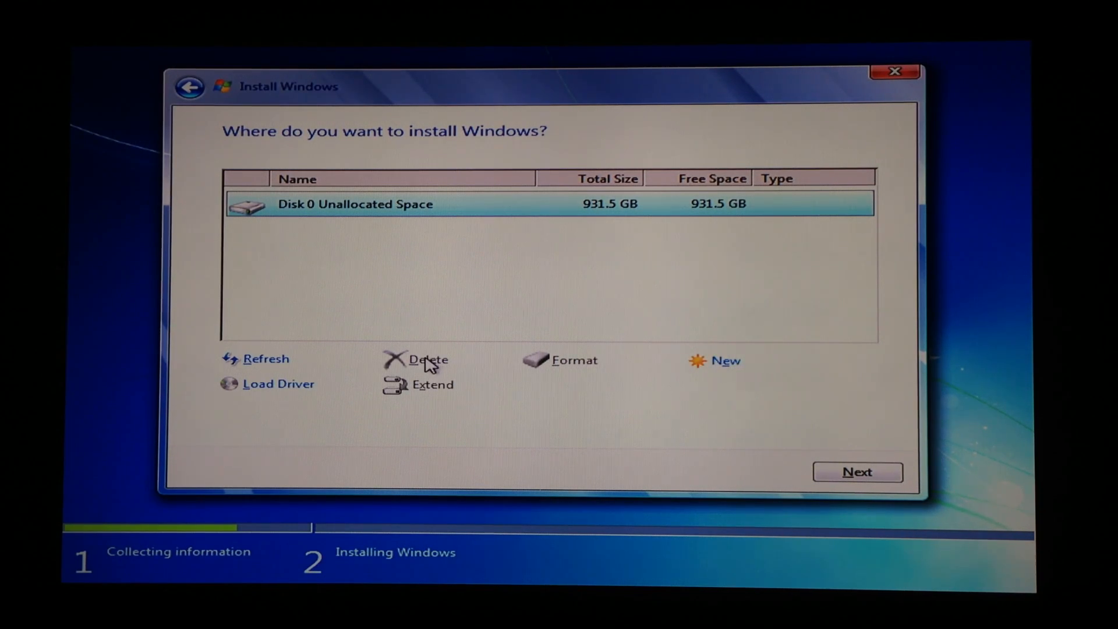
mouse_move(575, 371)
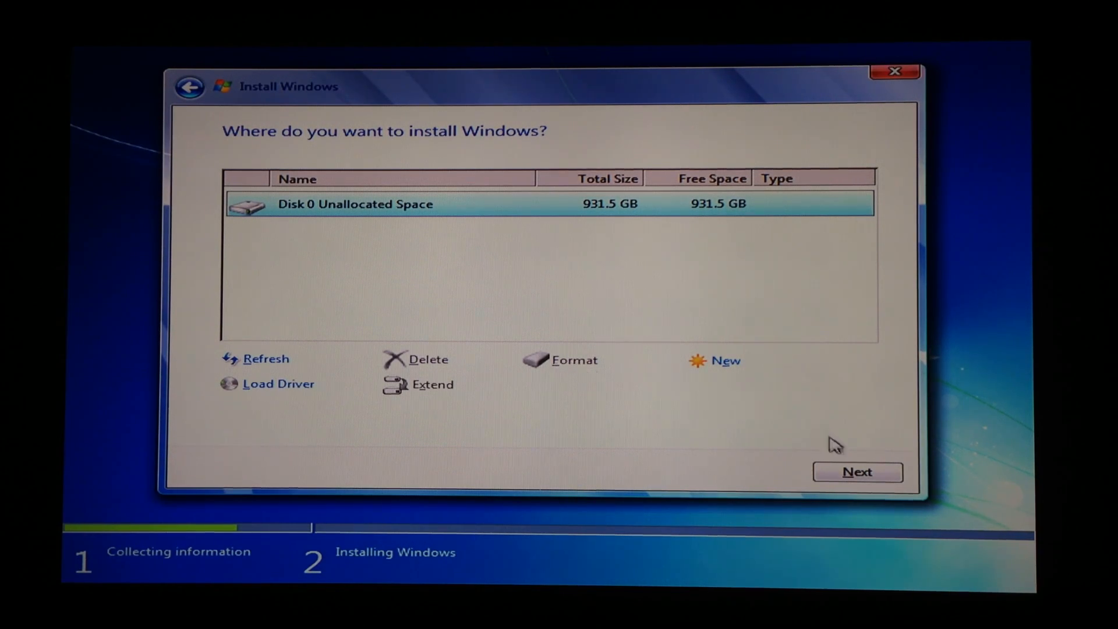
click(857, 472)
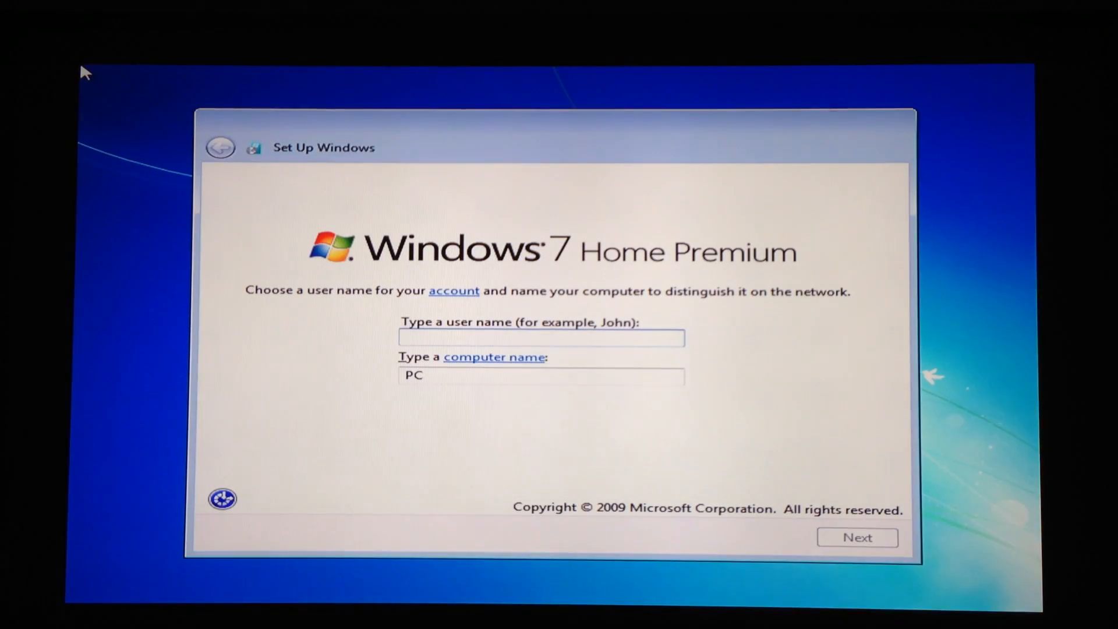
mouse_move(774, 364)
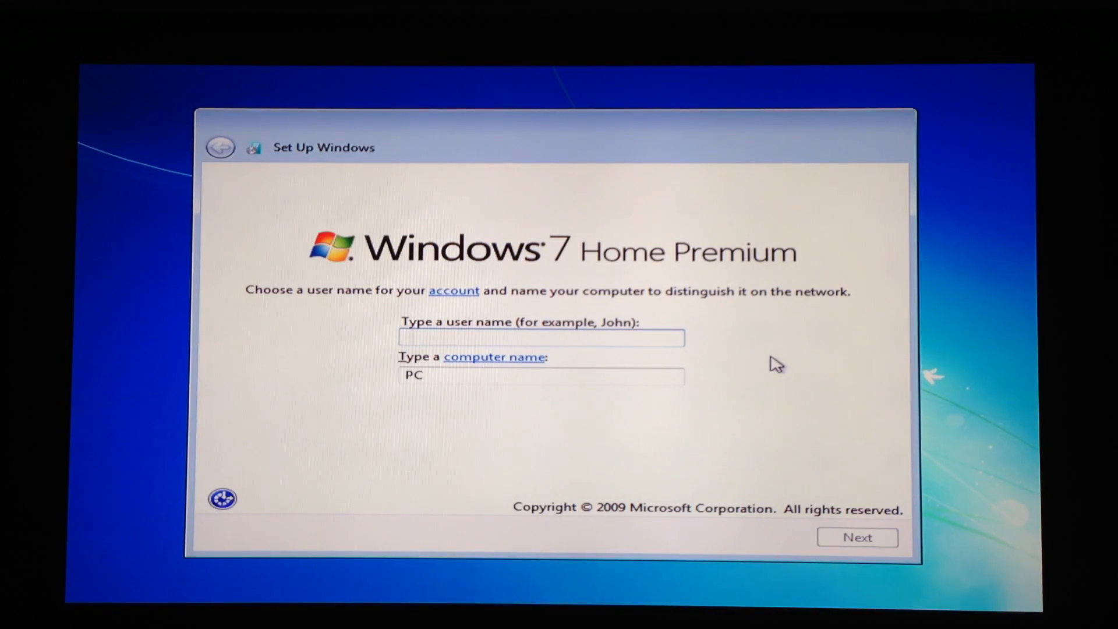
Create user 'Skyrocket00', skip the password and product key, and accept the time settings
text(Skyroc)
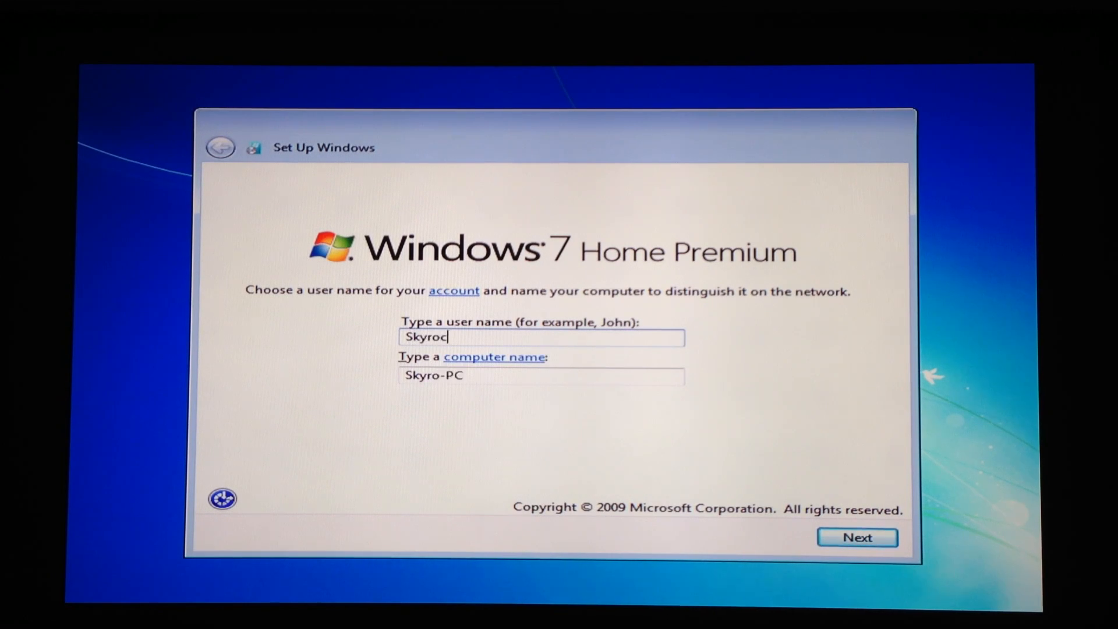
text(ket007)
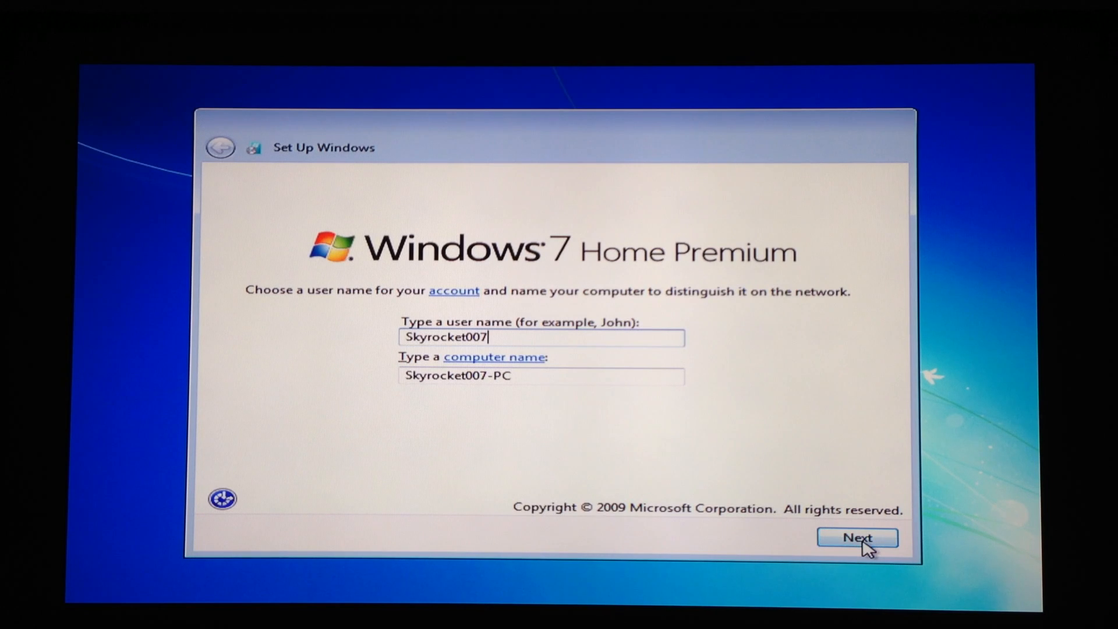
click(857, 537)
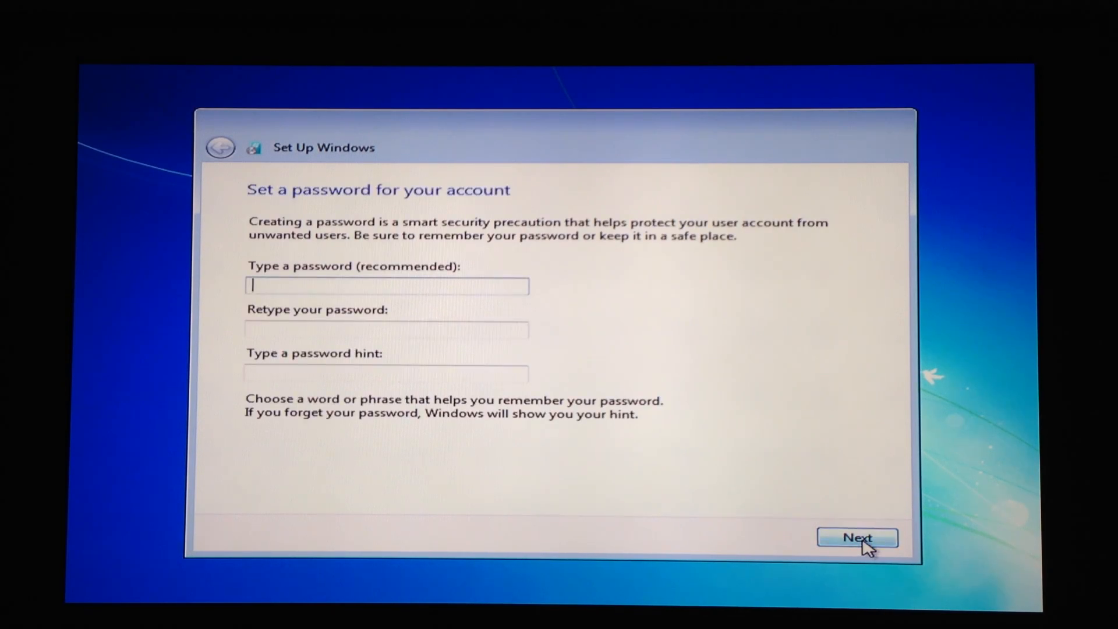
mouse_move(717, 294)
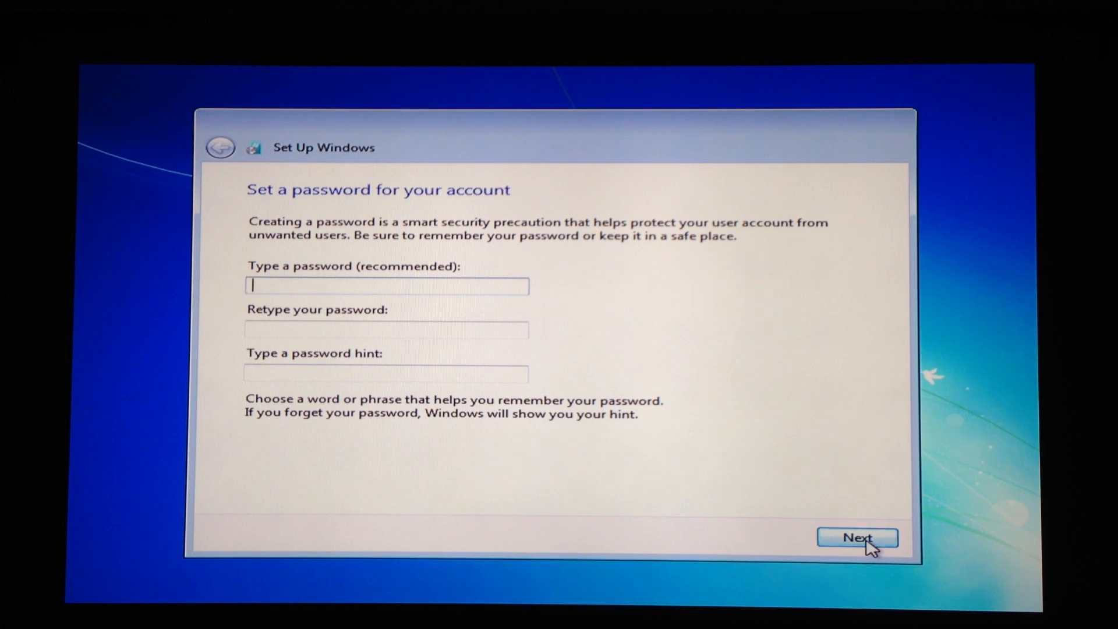
click(857, 537)
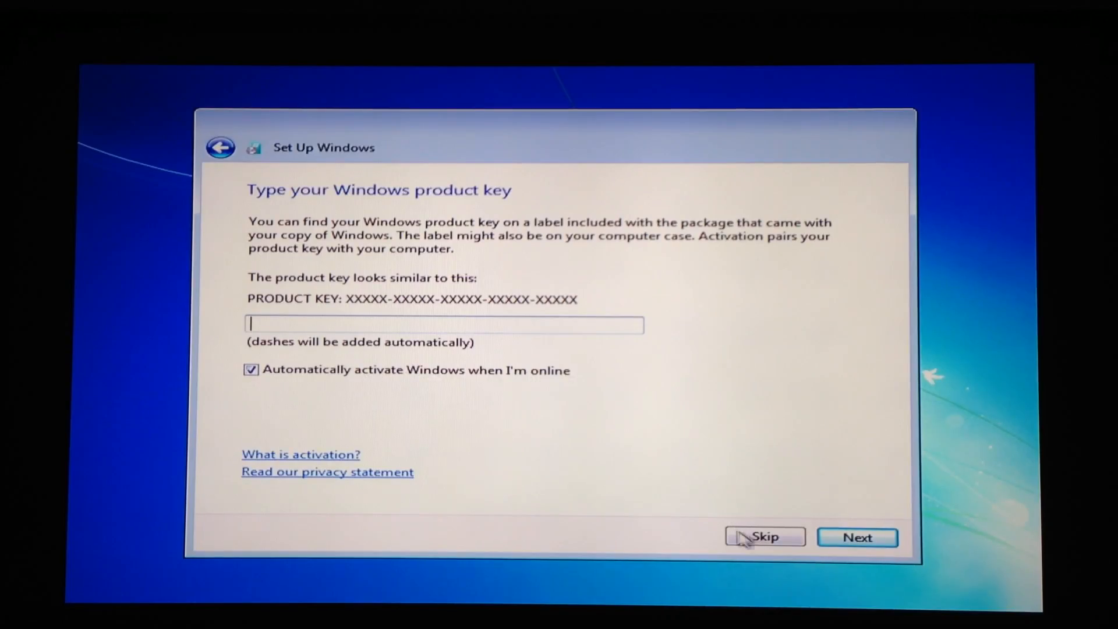
click(764, 537)
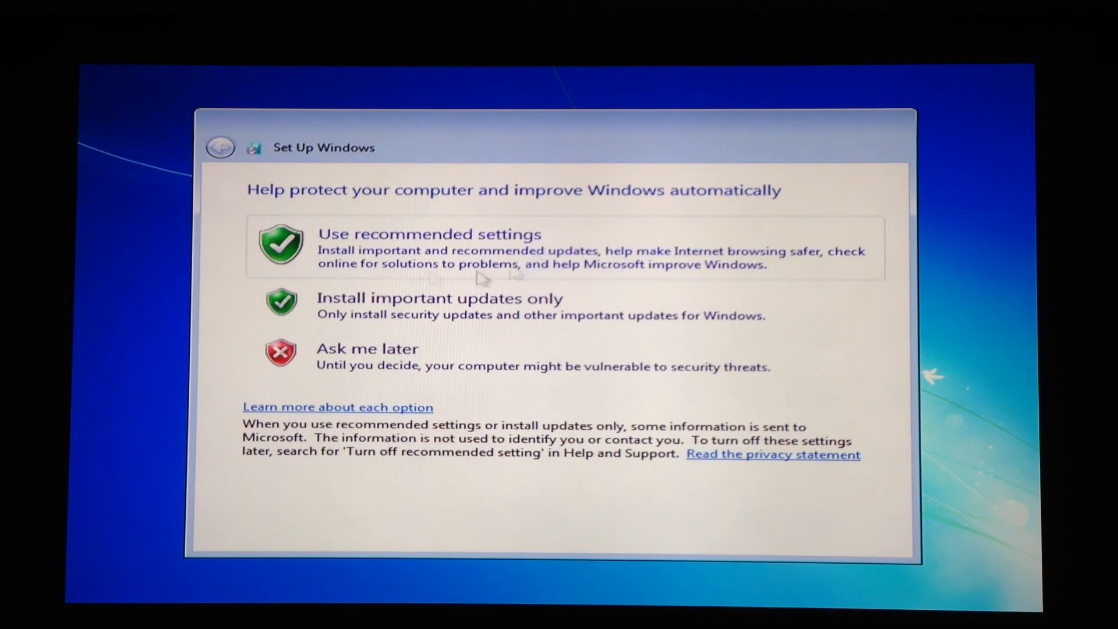
mouse_move(371, 280)
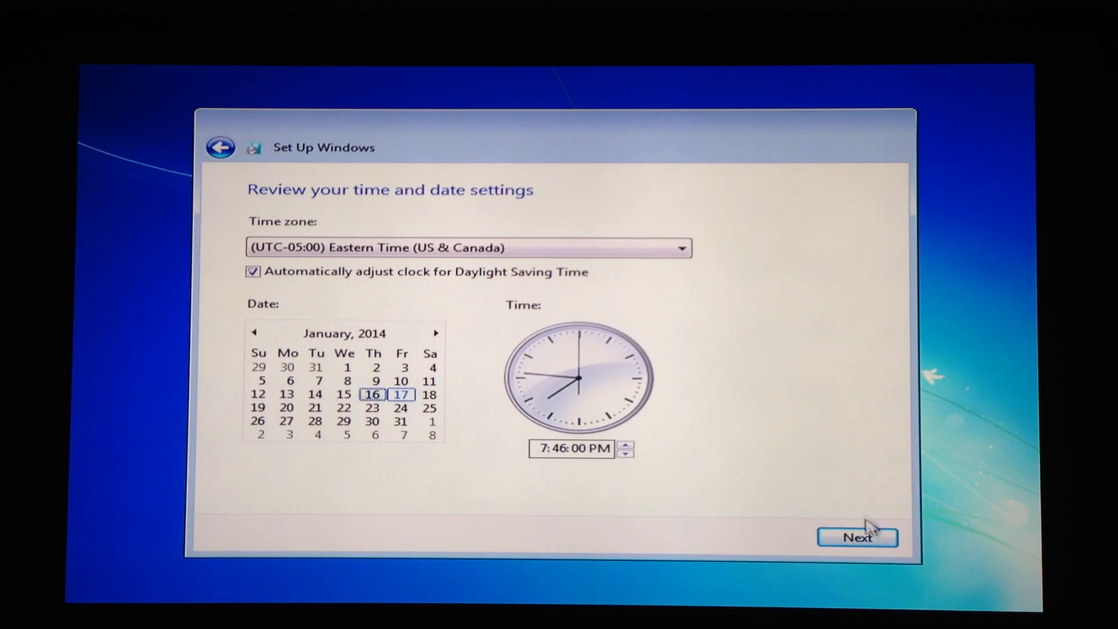
click(857, 536)
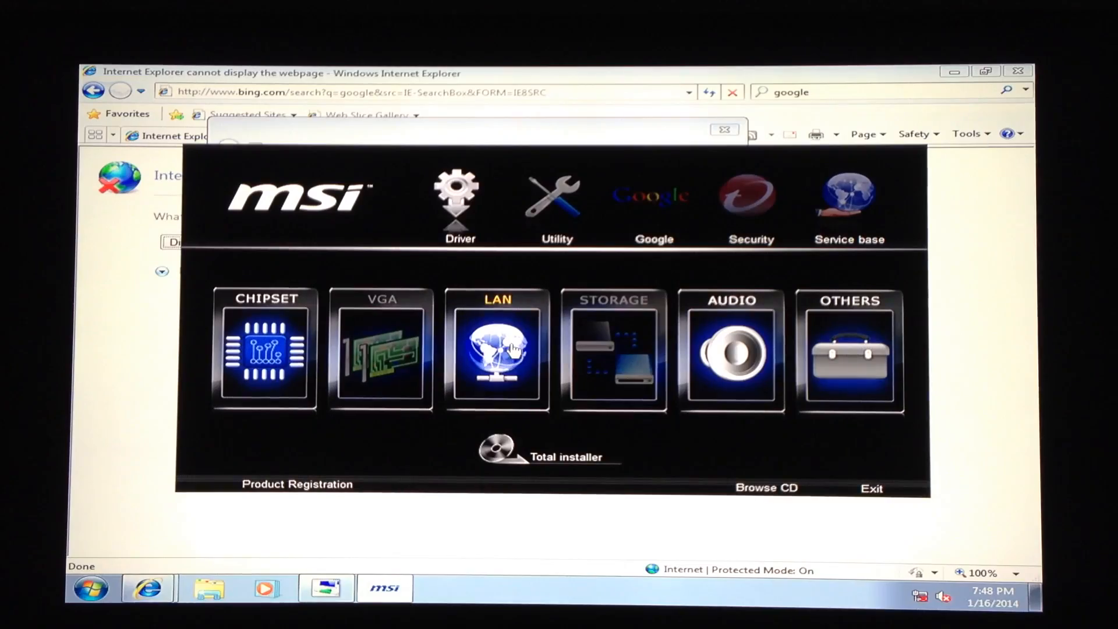
Search Google for 'google chrome' in Internet Explorer
click(494, 349)
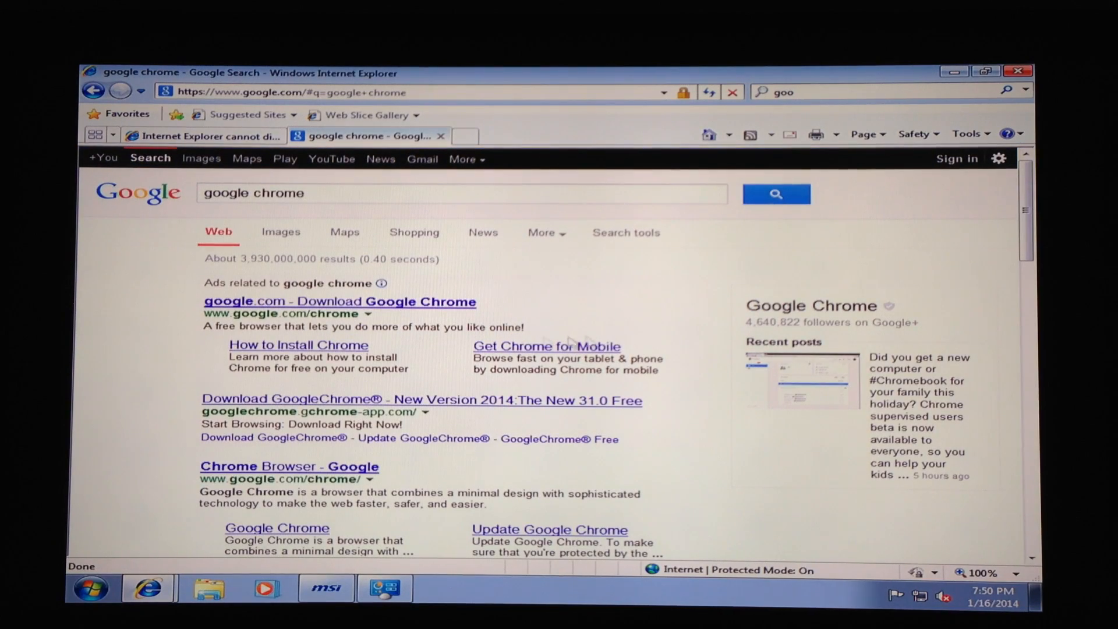
mouse_move(339, 301)
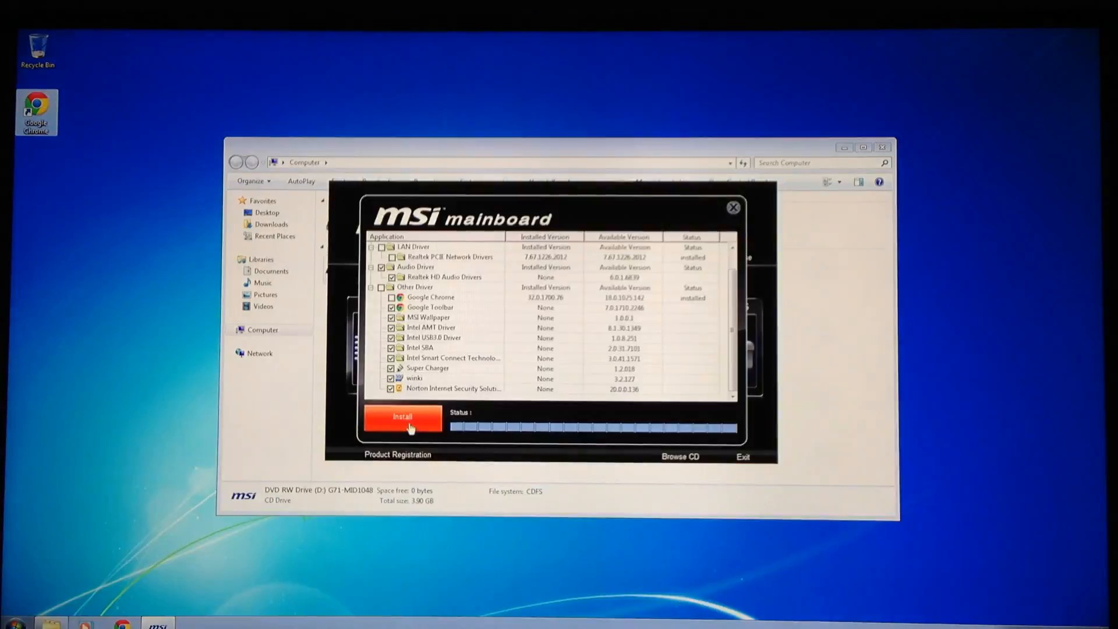
Install all the checked MSI drivers and utilities with the red Install button
click(402, 417)
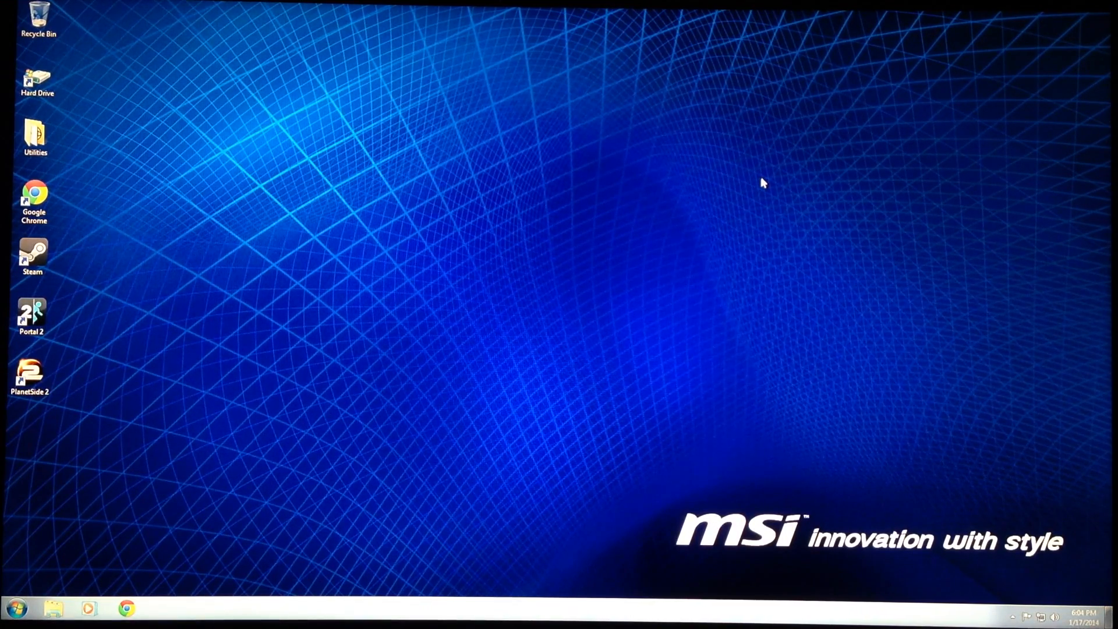
From Control Panel's System page, bring up 'Change product key' and select the empty key field
click(14, 608)
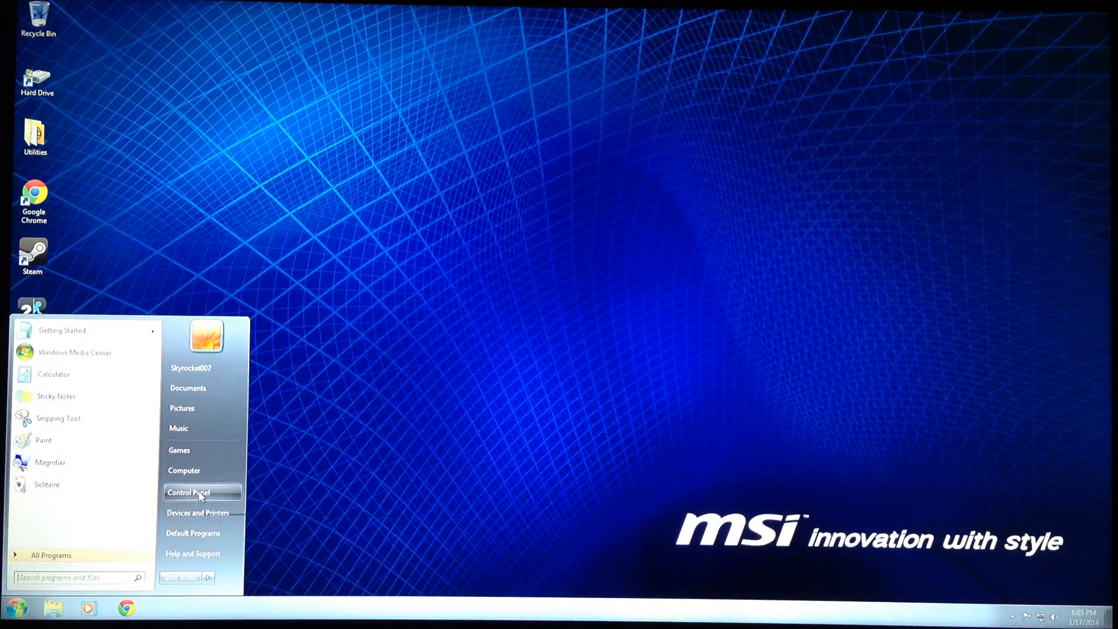
click(188, 491)
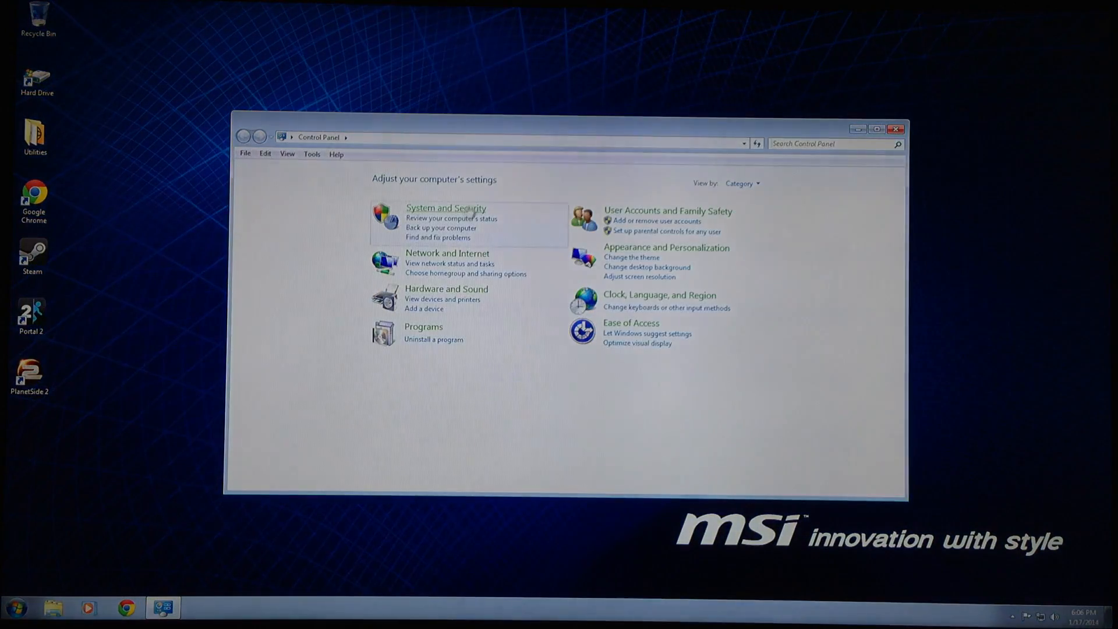
click(445, 207)
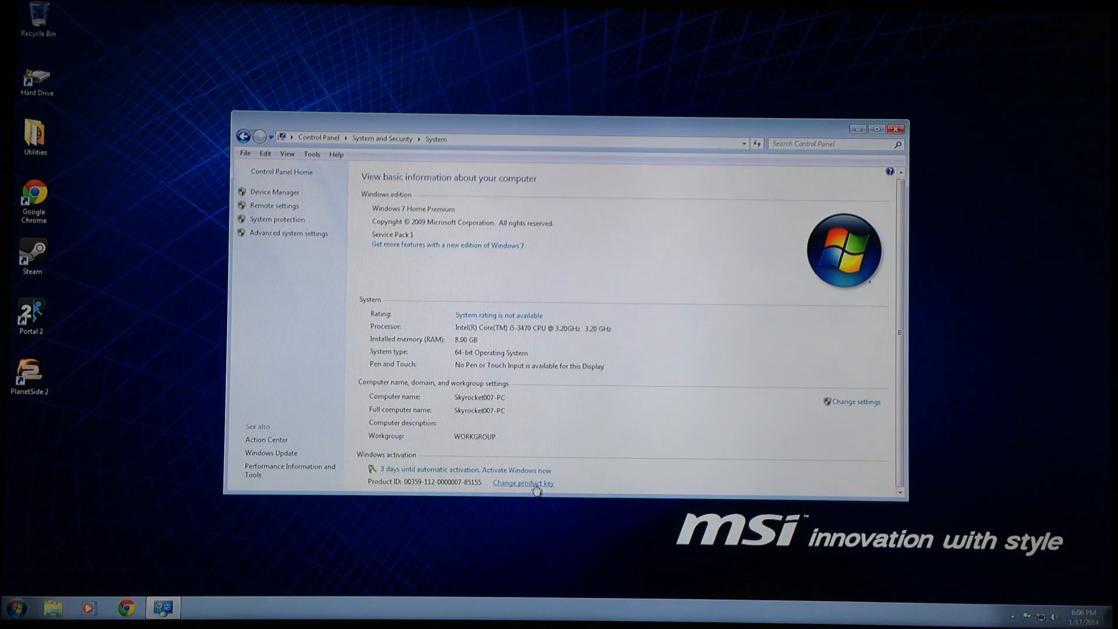
click(522, 483)
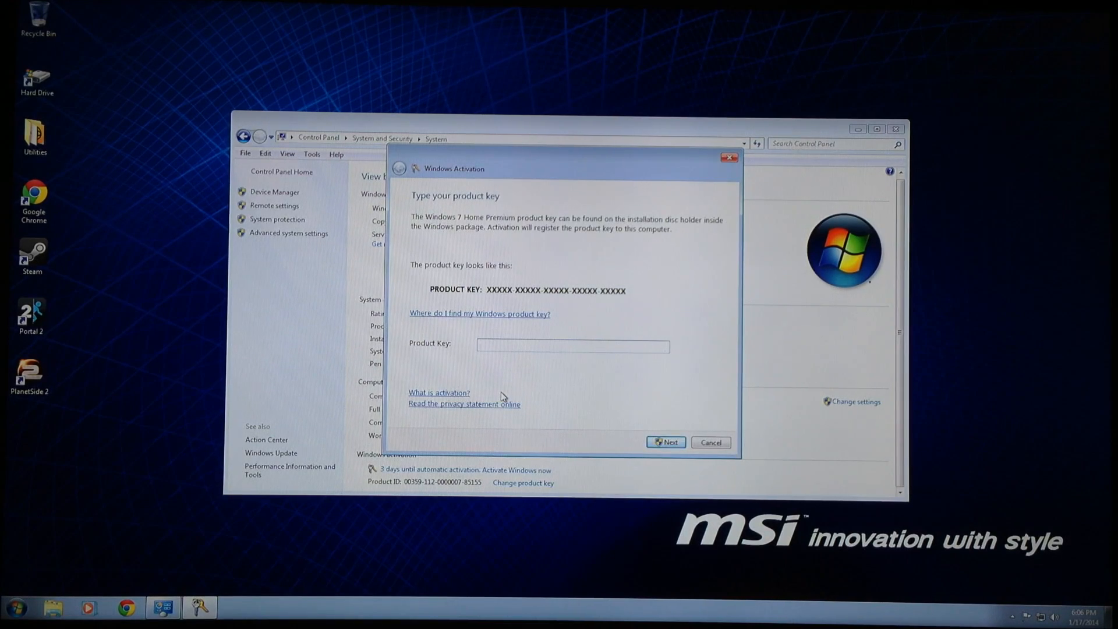
click(572, 346)
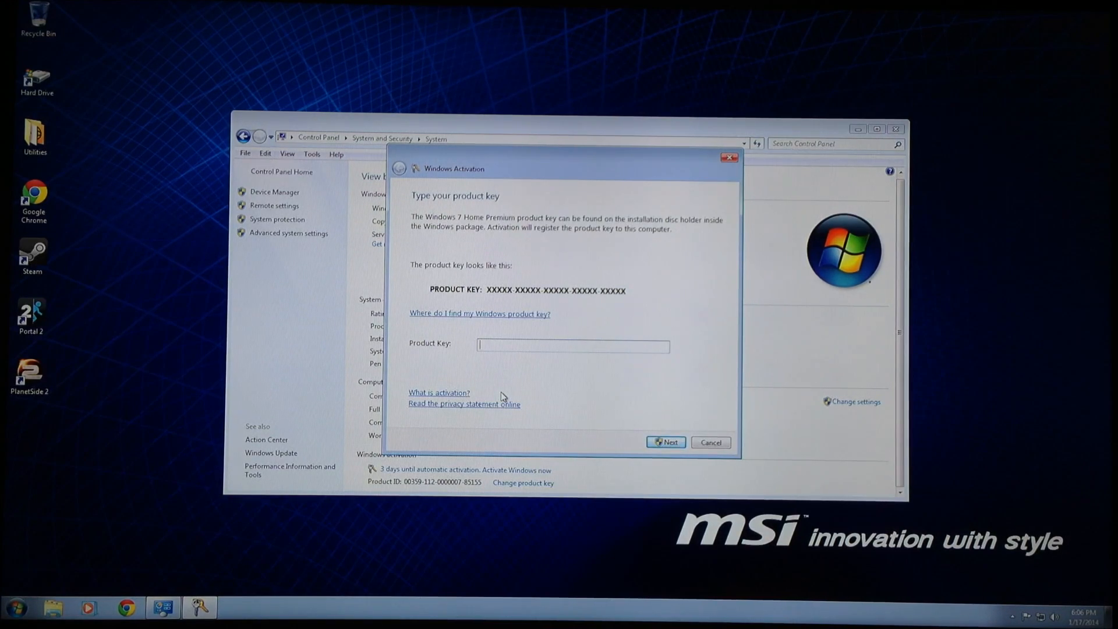